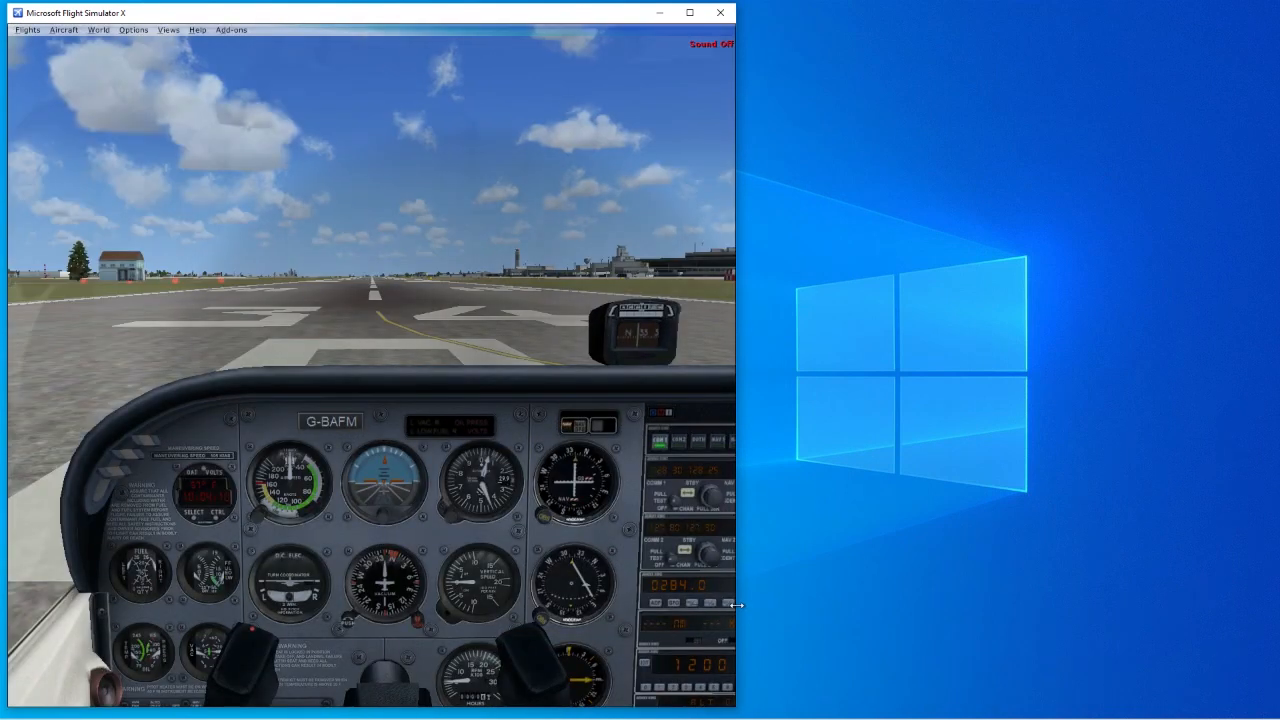
Shrink the FSX window's height so the Cessna cockpit view becomes cropped.
drag(735, 605, 640, 610)
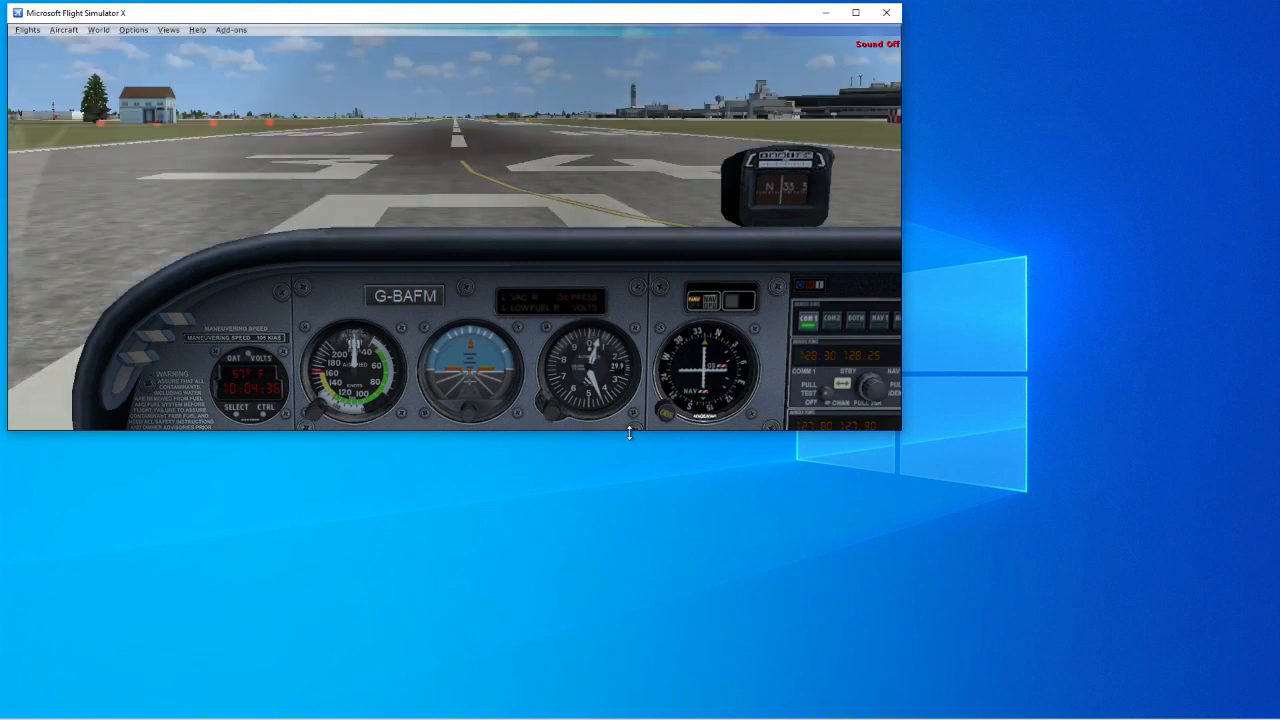
mouse_move(905, 408)
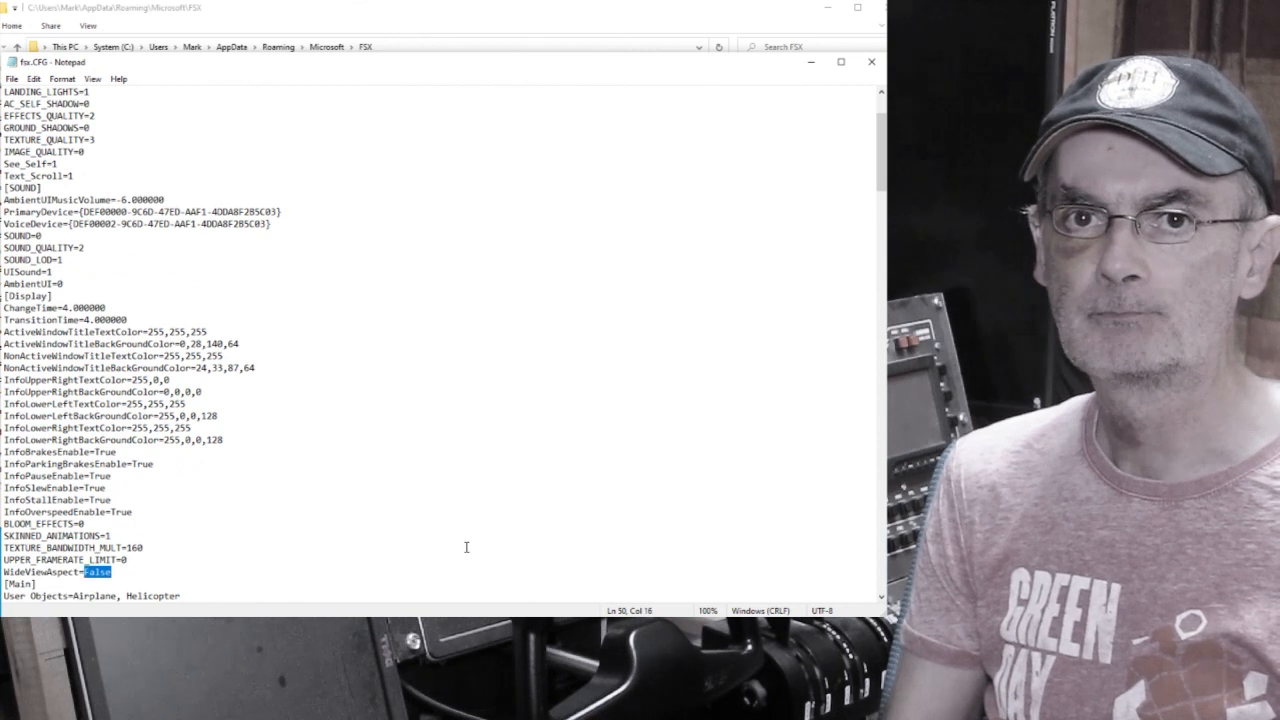
Change WideViewAspect from False to True in fsx.CFG.
text(True)
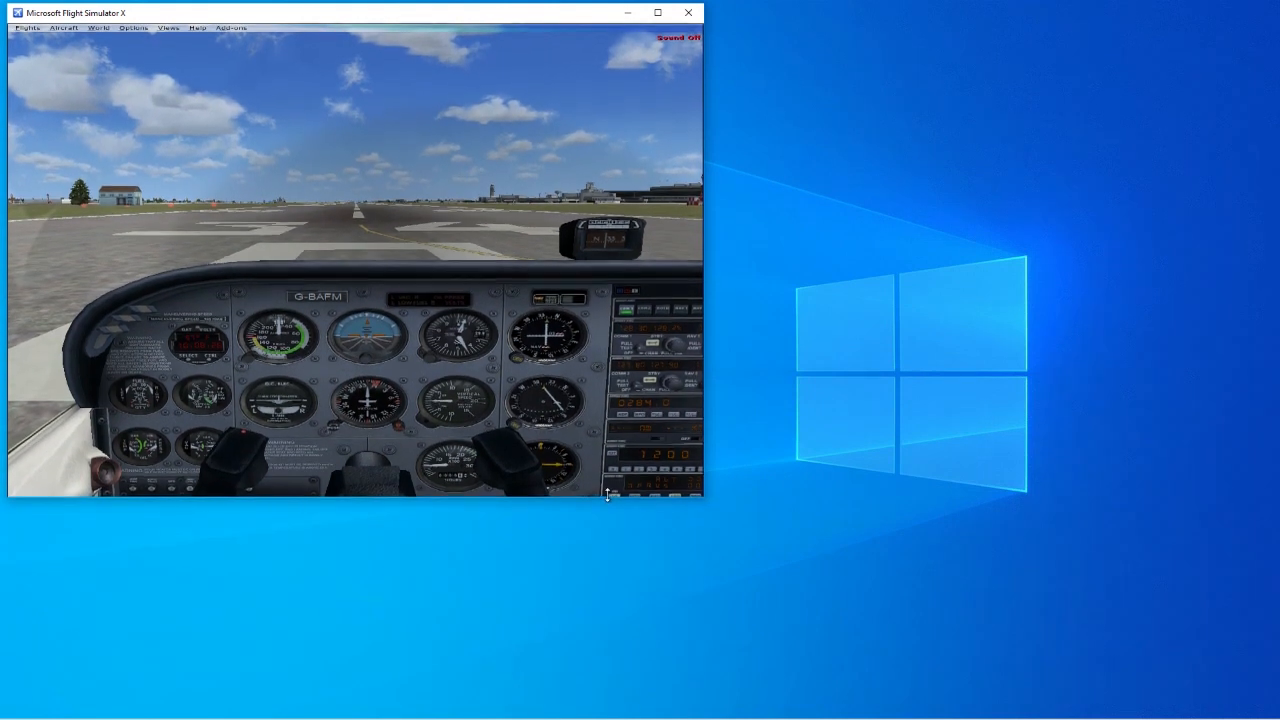
Shrink the FSX window in stages into a short, wide strip showing more cockpit and scenery.
drag(605, 497, 603, 410)
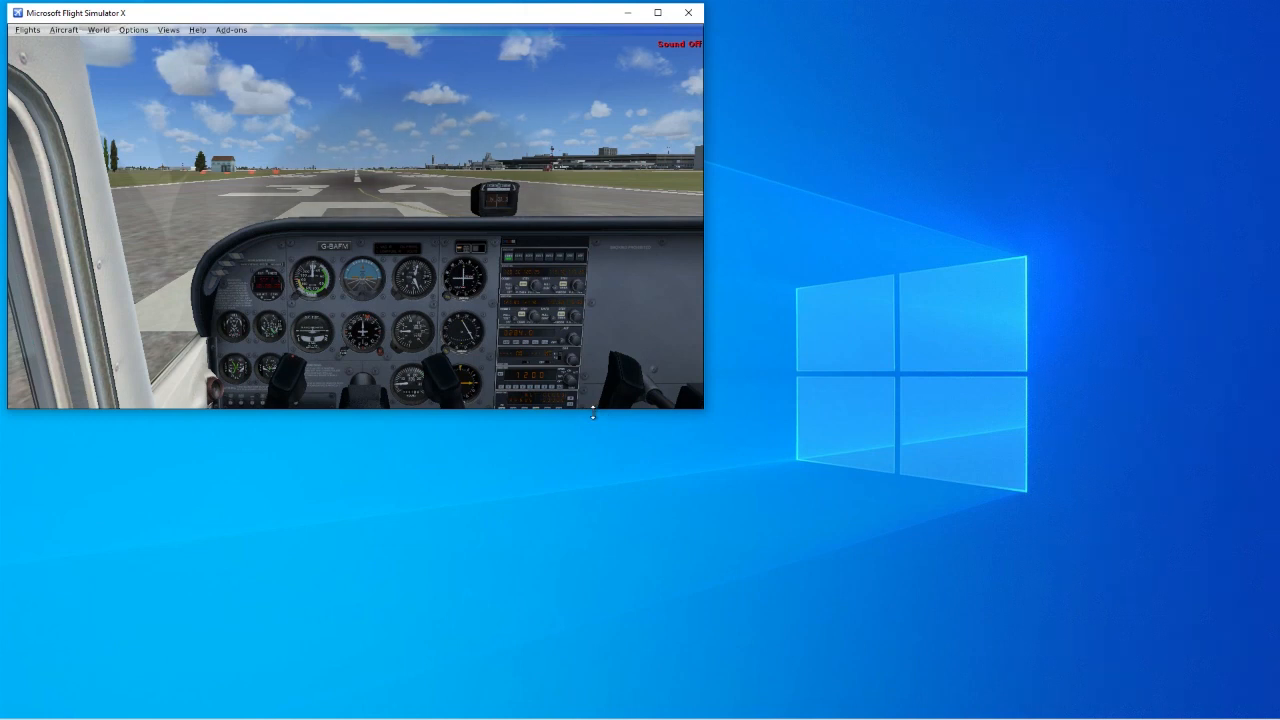
drag(594, 413, 594, 315)
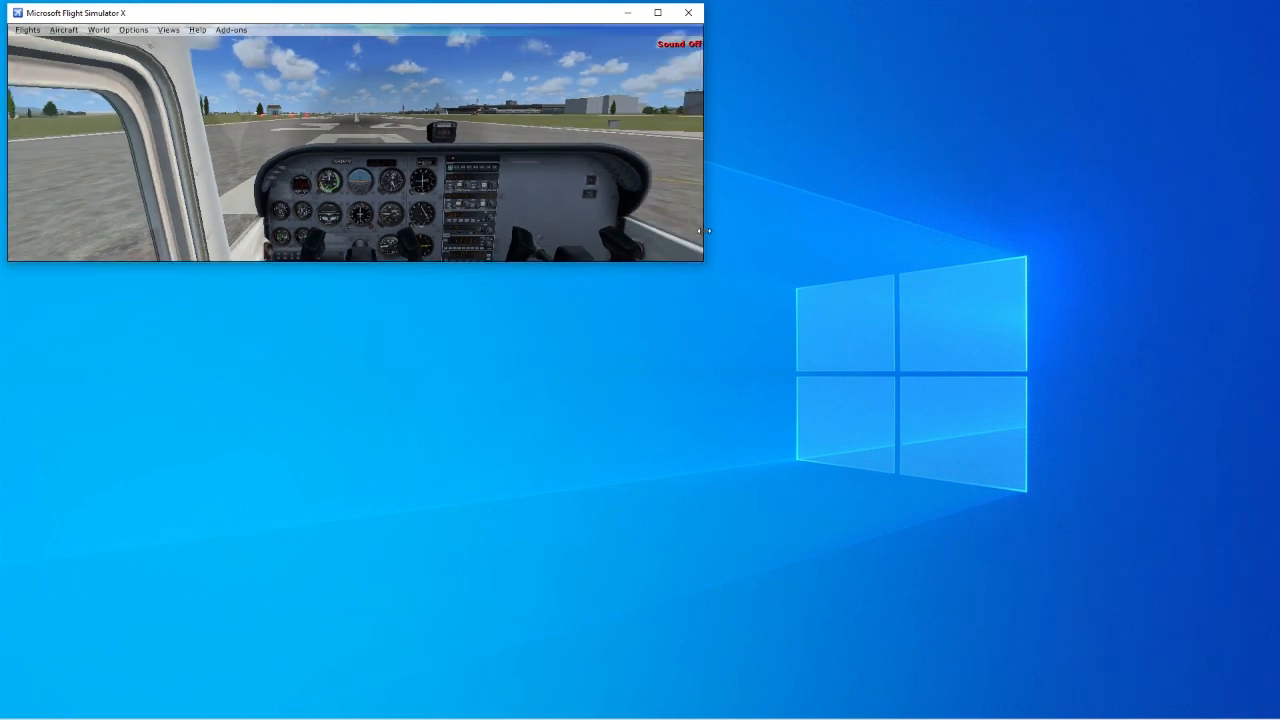
drag(705, 230, 1250, 225)
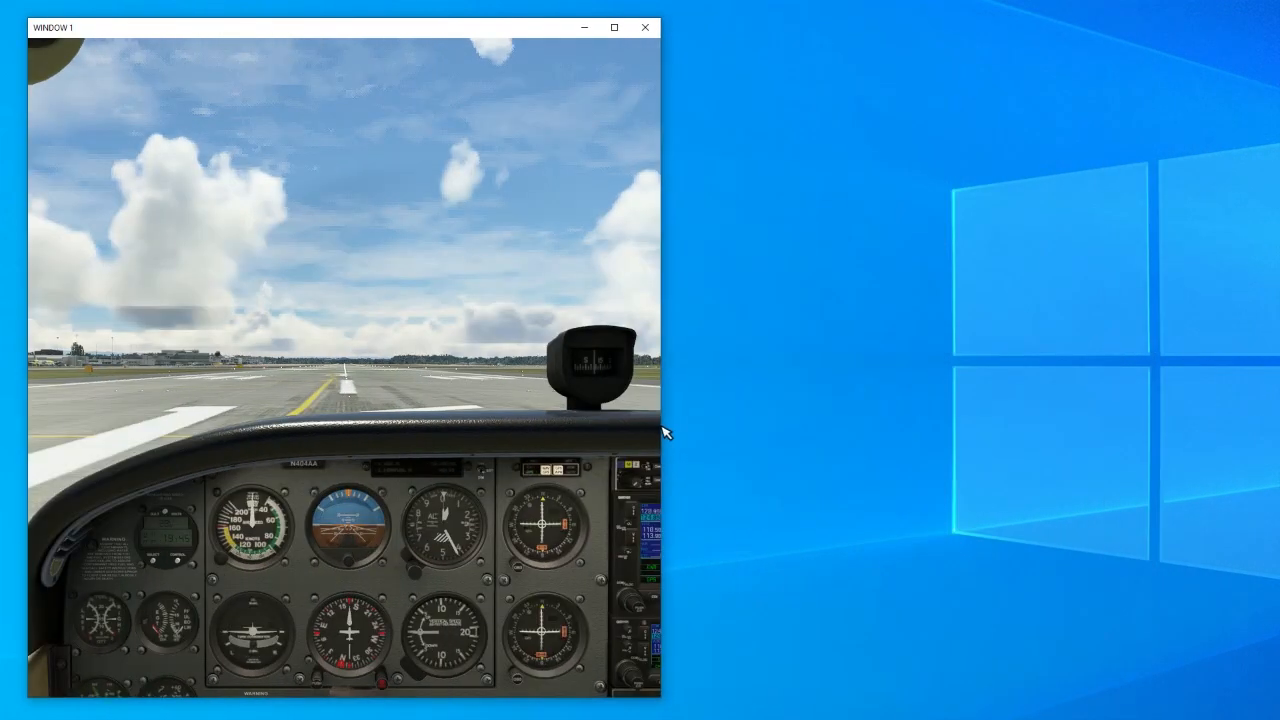
Narrow the MSFS 2020 window, then widen it again to compare the cockpit view.
drag(660, 435, 458, 435)
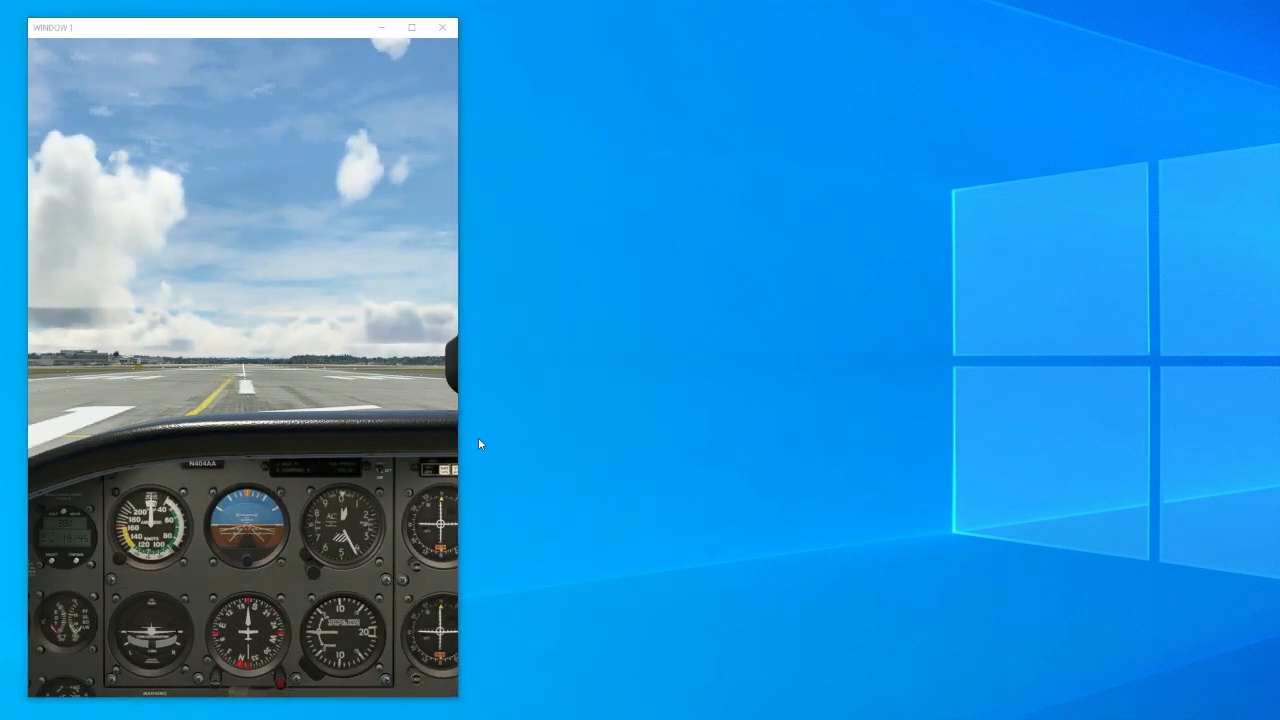
drag(458, 432, 818, 432)
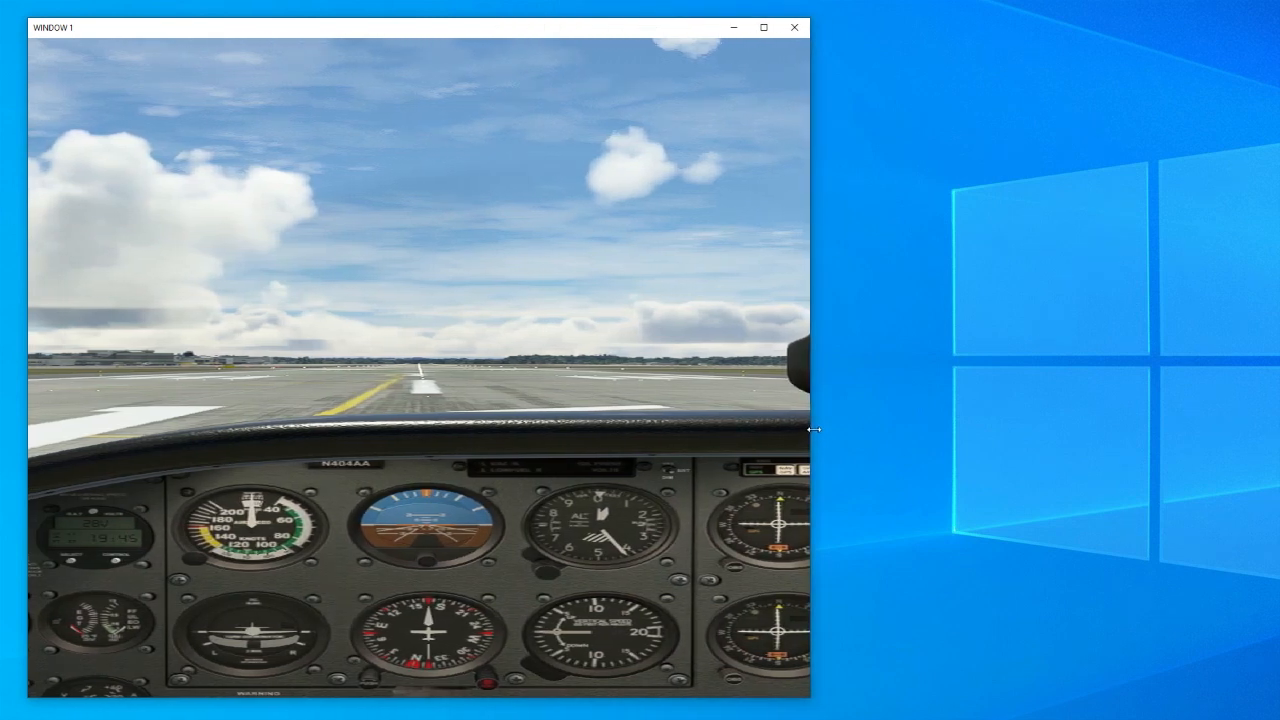